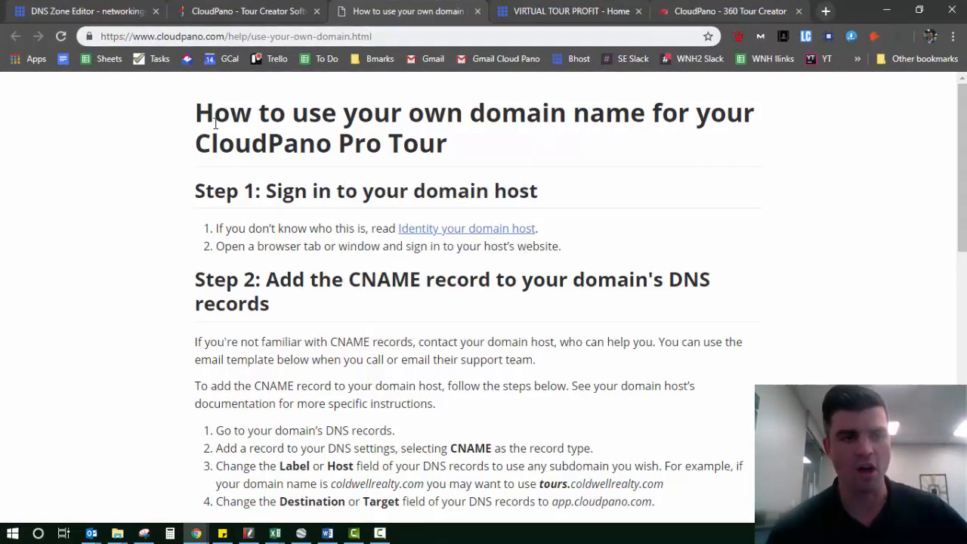
Review the guide's title and scroll to the CNAME record steps, highlighting Step 2
{"action": "left_click_drag", "start_coordinate": [195, 111], "coordinate": [445, 142]}
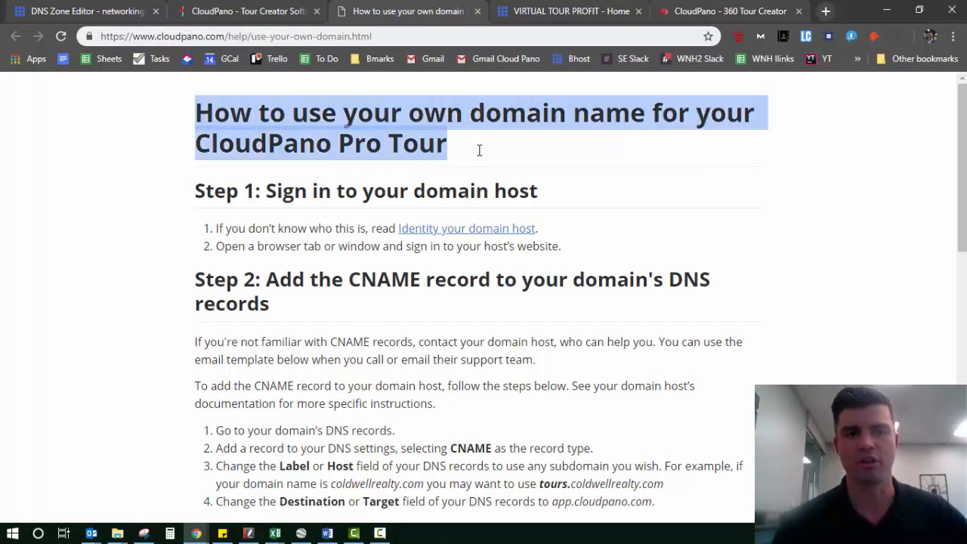
{"action": "left_click", "coordinate": [325, 217]}
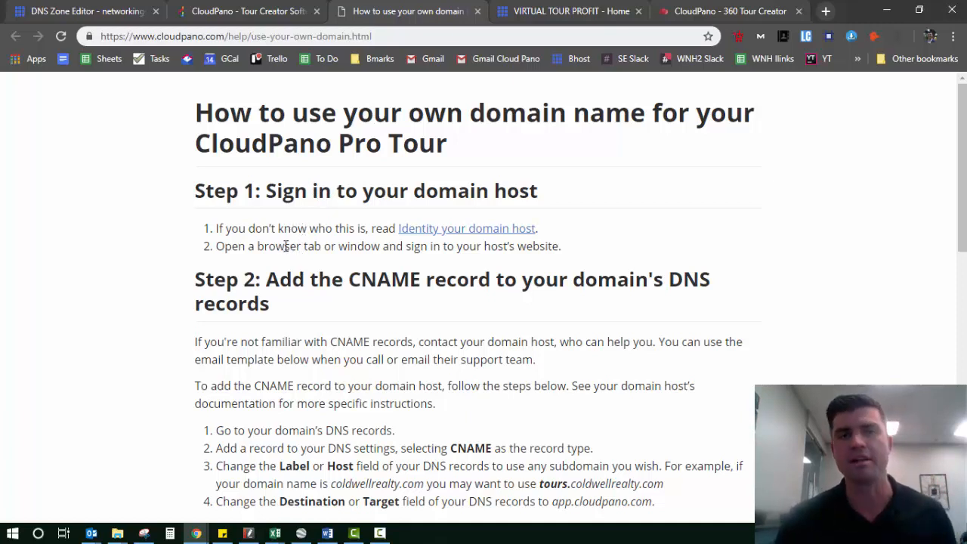
{"action": "mouse_move", "coordinate": [396, 266]}
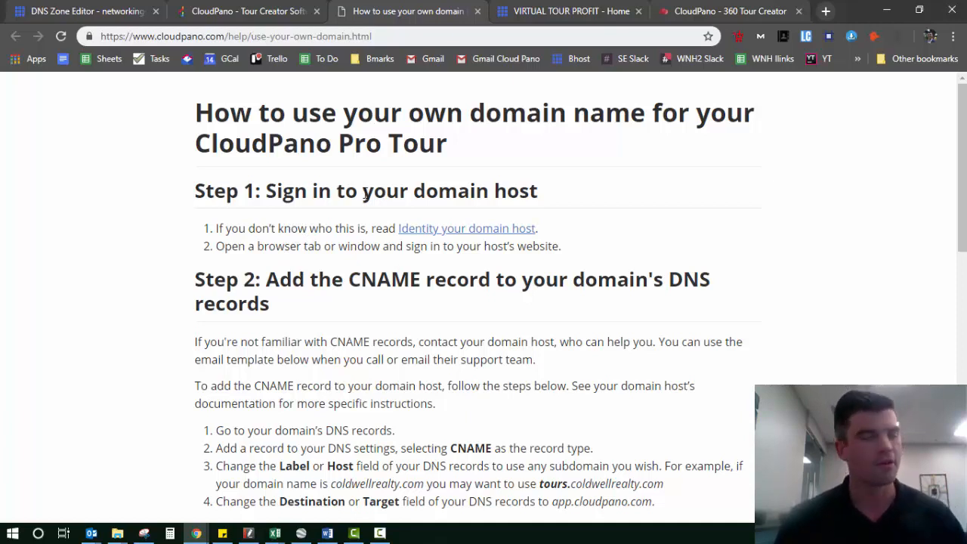
{"action": "mouse_move", "coordinate": [129, 11]}
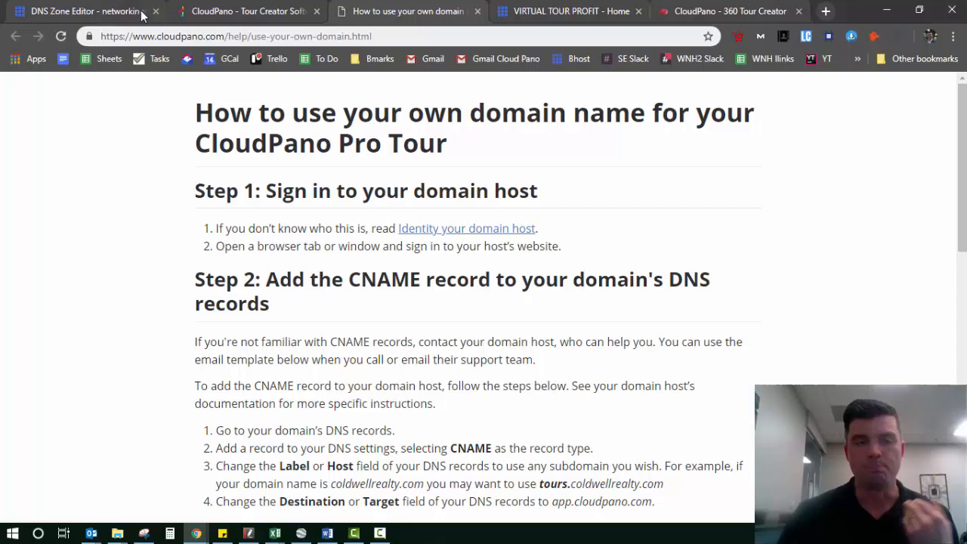
{"action": "mouse_move", "coordinate": [414, 224]}
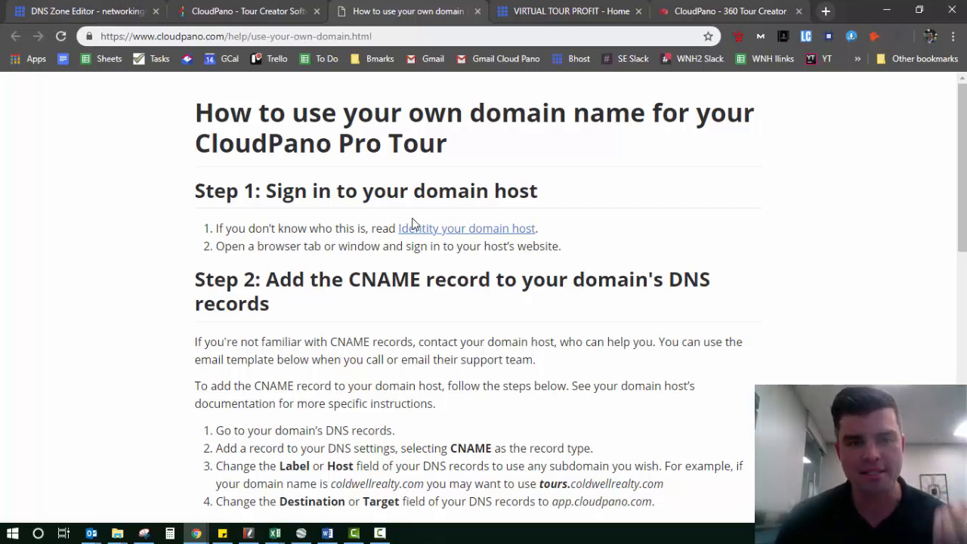
{"action": "scroll", "scroll_direction": "down", "scroll_amount": 3}
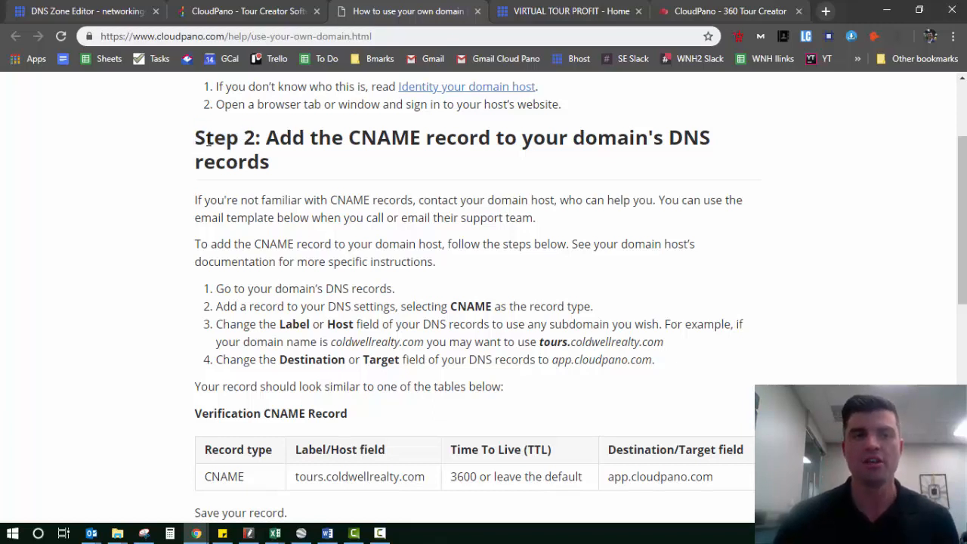
{"action": "left_click_drag", "start_coordinate": [195, 136], "coordinate": [280, 160]}
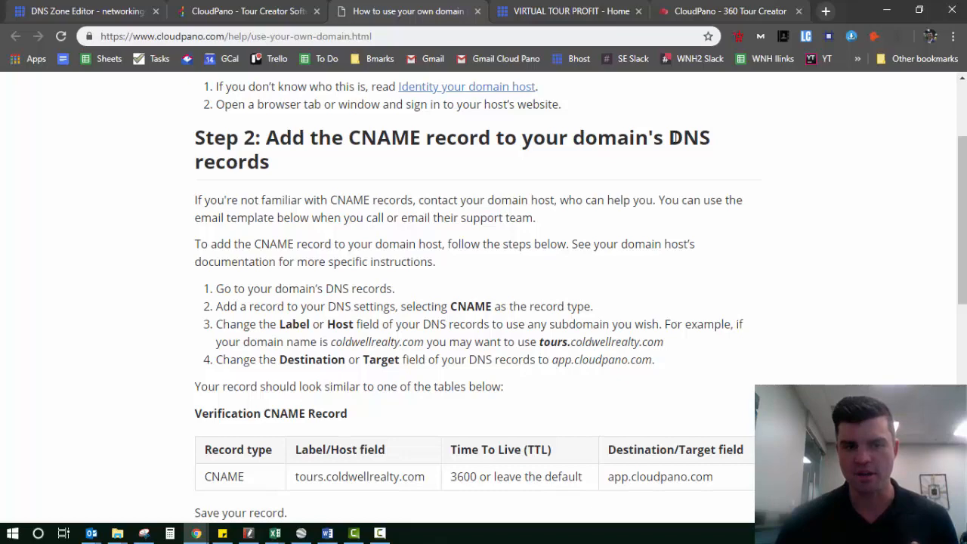
Read the Verification CNAME Record table, then switch to the Bluehost DNS Zone Editor
{"action": "scroll", "scroll_direction": "down", "scroll_amount": 3}
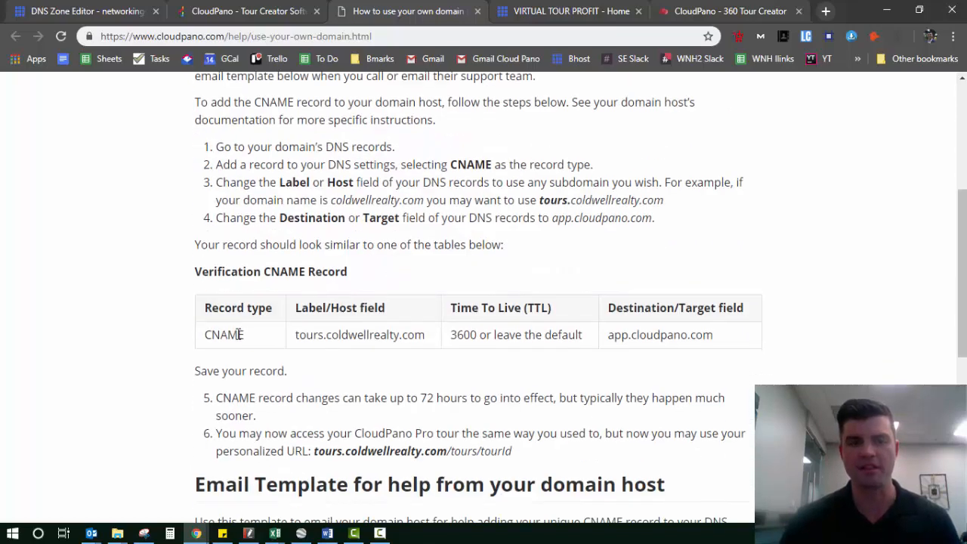
{"action": "left_click_drag", "start_coordinate": [204, 308], "coordinate": [347, 308]}
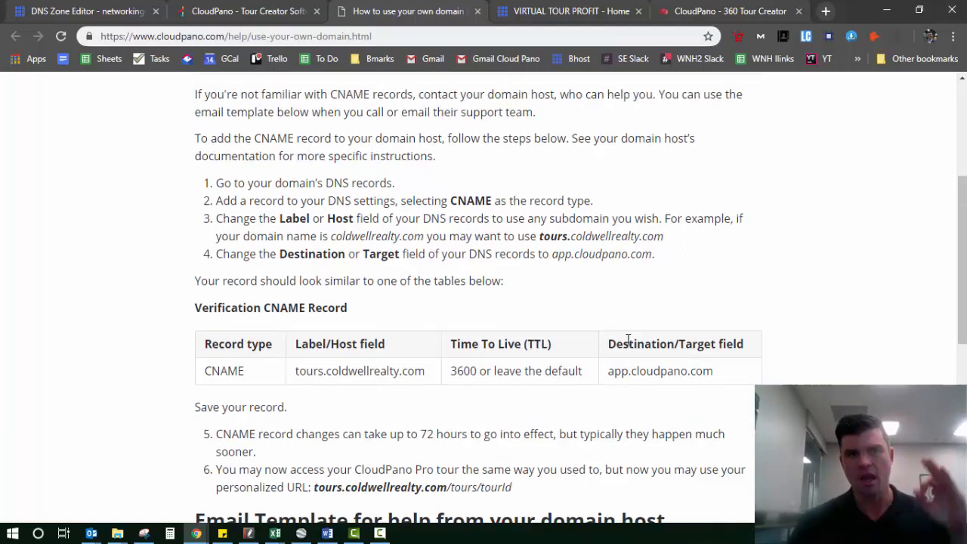
{"action": "scroll", "scroll_direction": "up", "scroll_amount": 3}
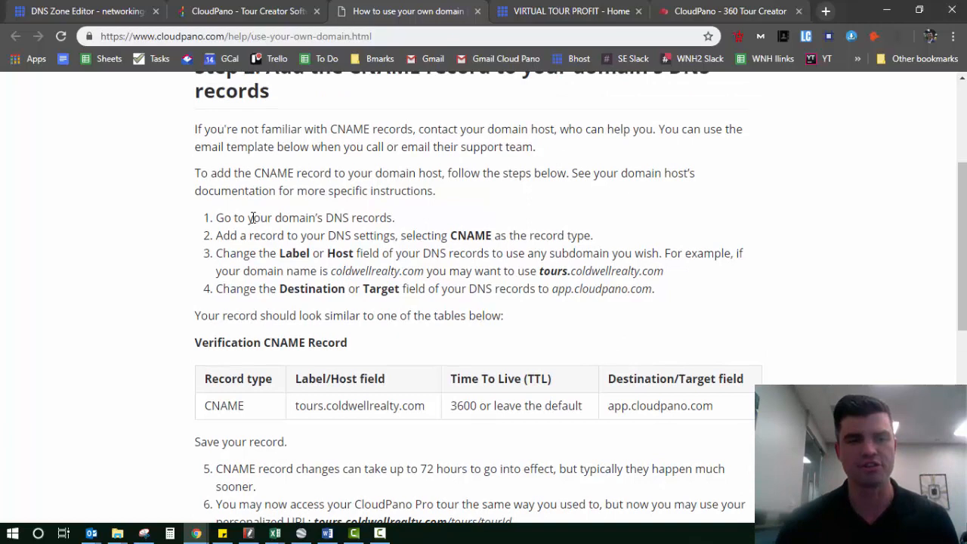
{"action": "mouse_move", "coordinate": [414, 218]}
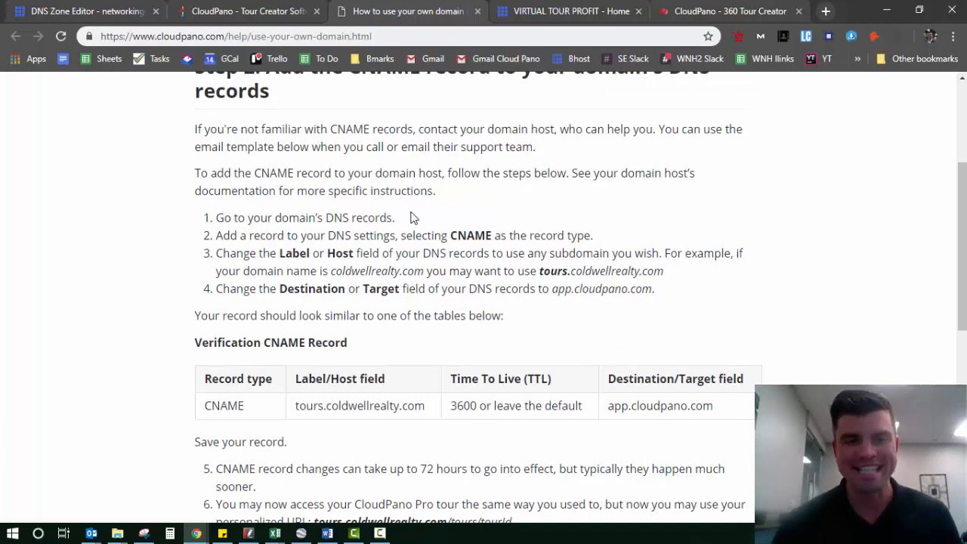
{"action": "left_click", "coordinate": [76, 11]}
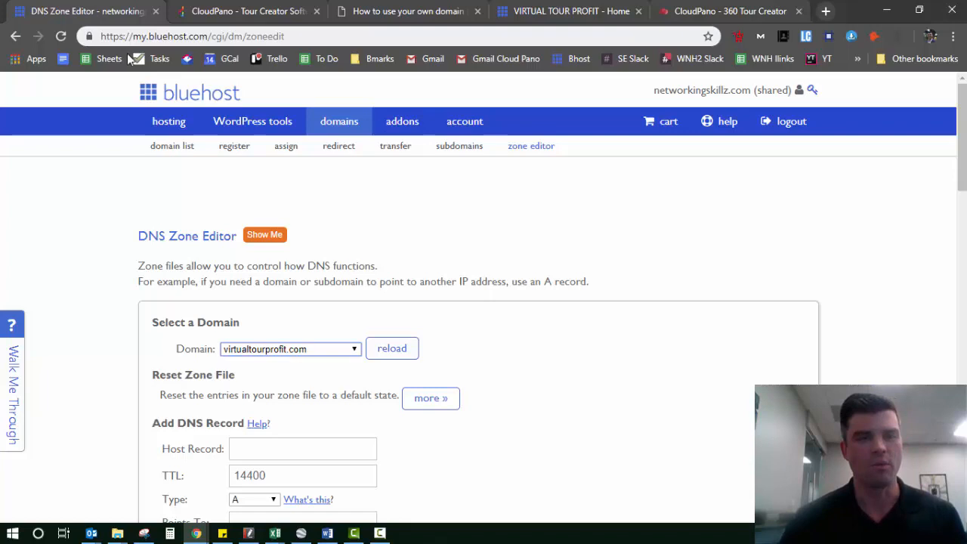
{"action": "mouse_move", "coordinate": [83, 160]}
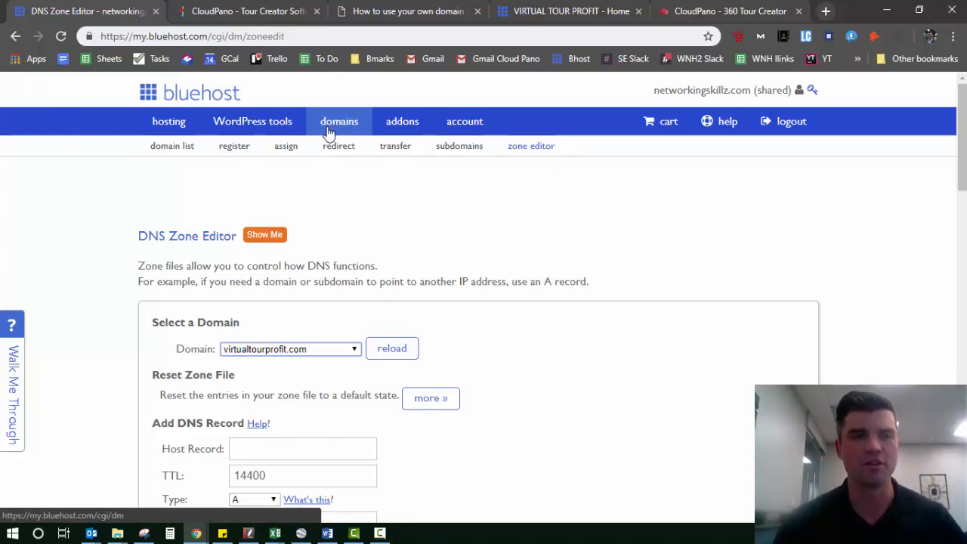
{"action": "mouse_move", "coordinate": [234, 146]}
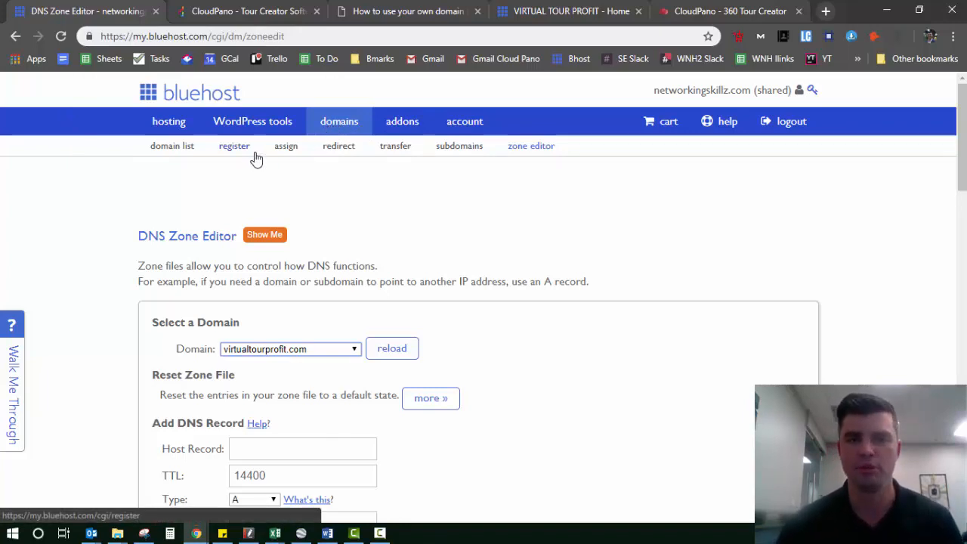
{"action": "mouse_move", "coordinate": [529, 159]}
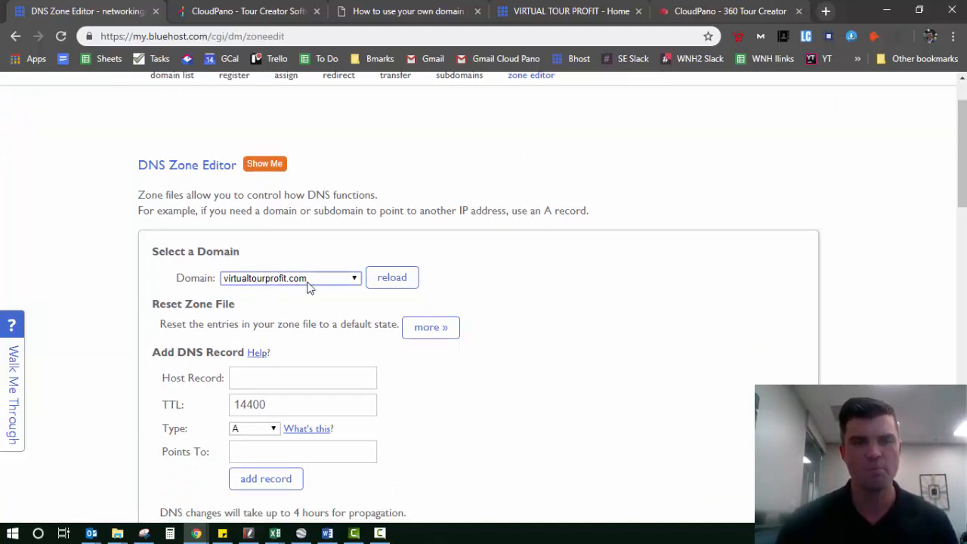
{"action": "mouse_move", "coordinate": [302, 290]}
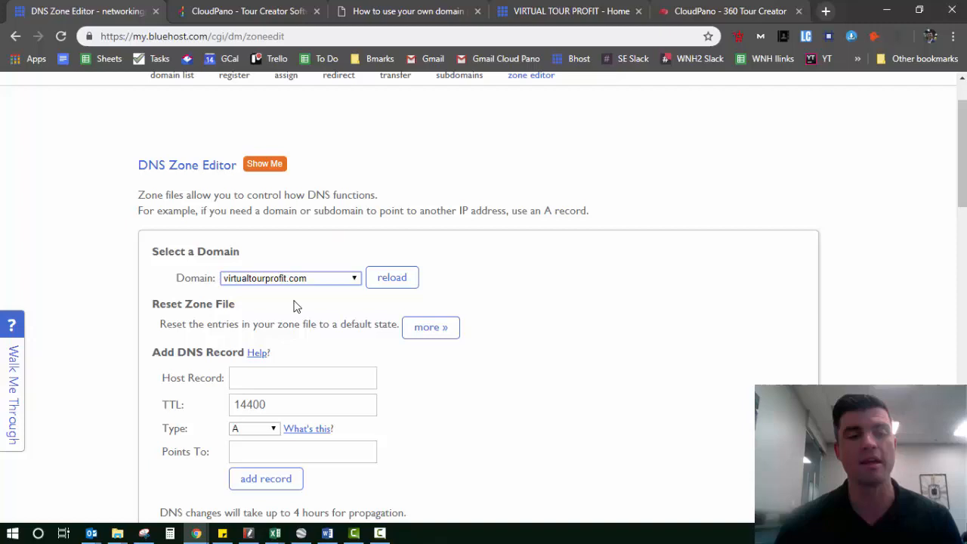
{"action": "mouse_move", "coordinate": [308, 295]}
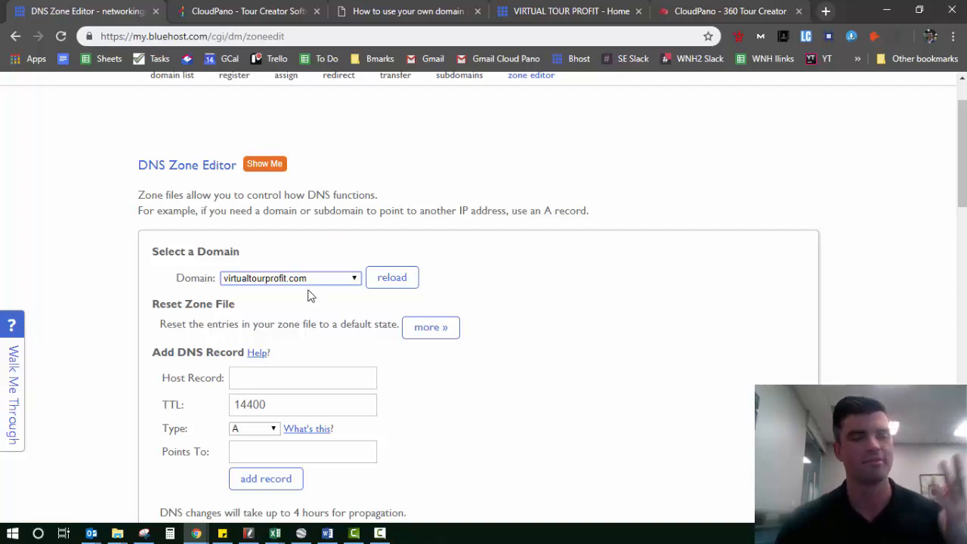
{"action": "mouse_move", "coordinate": [276, 310]}
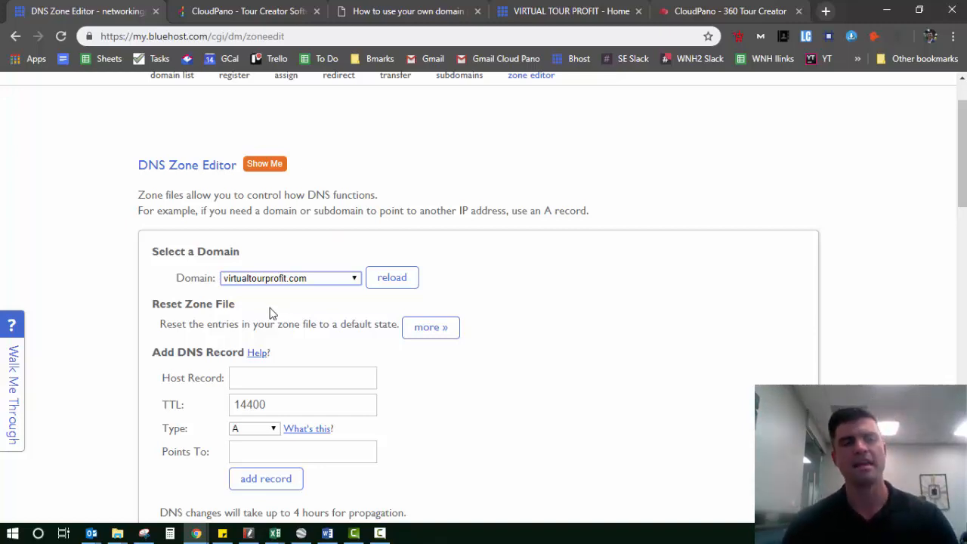
{"action": "mouse_move", "coordinate": [320, 232]}
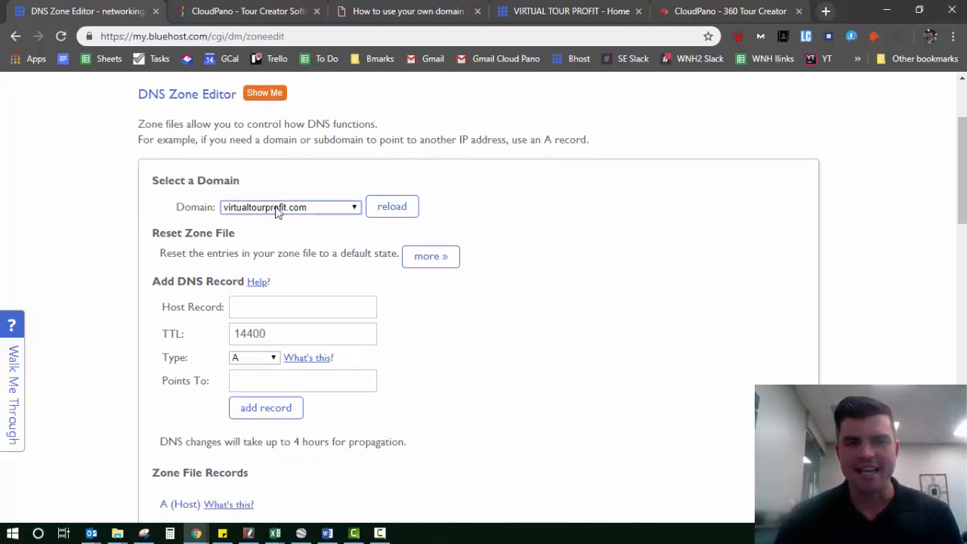
Review the Add DNS Record form and zone file records, then return to the CloudPano guide
{"action": "scroll", "scroll_direction": "down", "scroll_amount": 3}
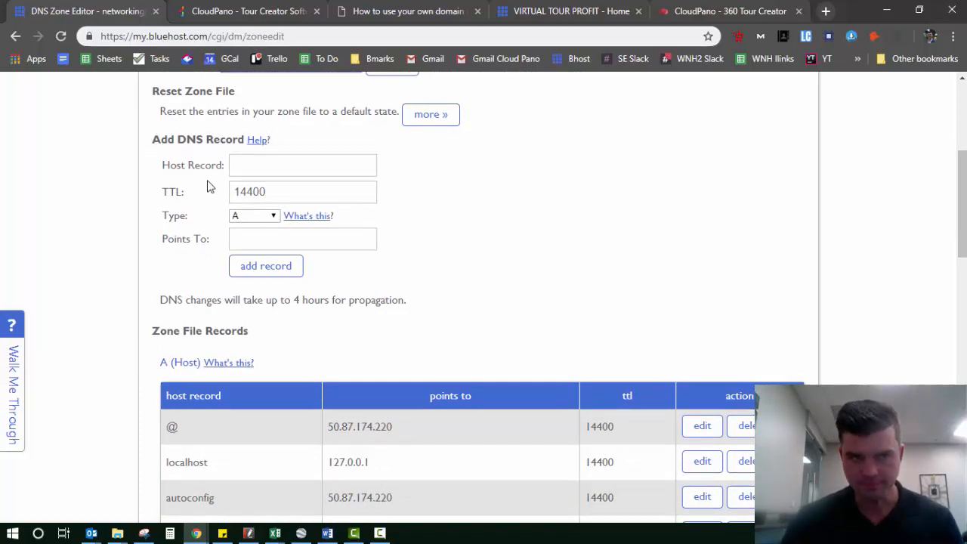
{"action": "left_click", "coordinate": [302, 165]}
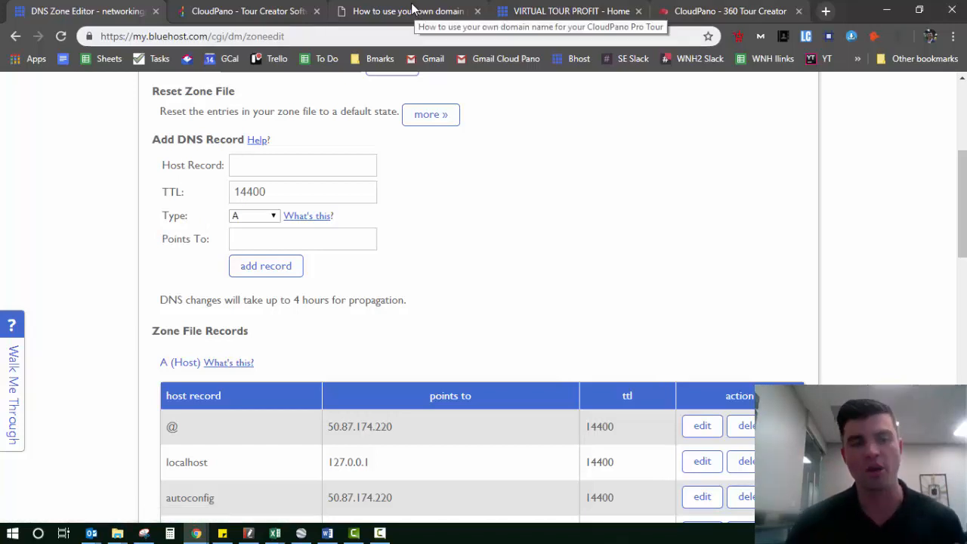
{"action": "left_click", "coordinate": [408, 11]}
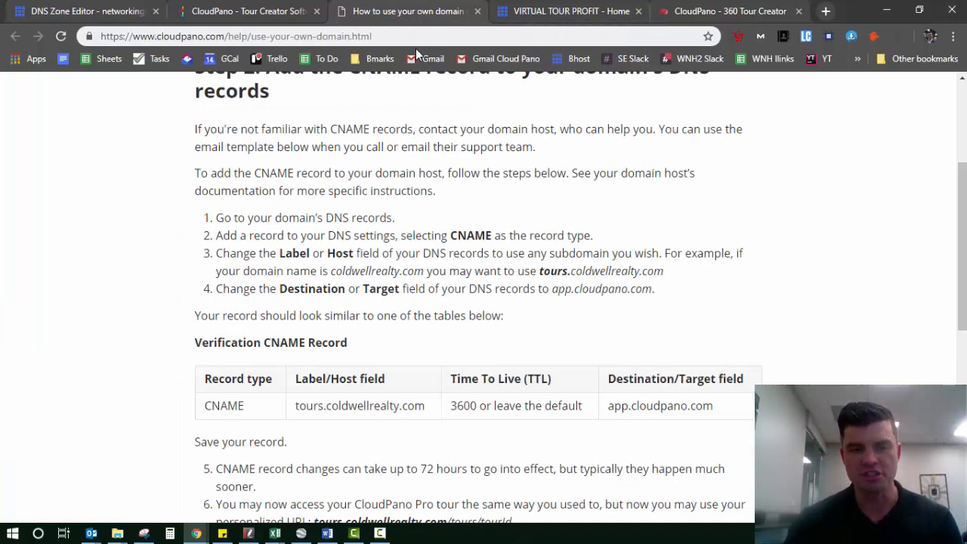
Check the guide's CNAME step, then return to the Bluehost zone editor
{"action": "scroll", "scroll_direction": "down", "scroll_amount": 3}
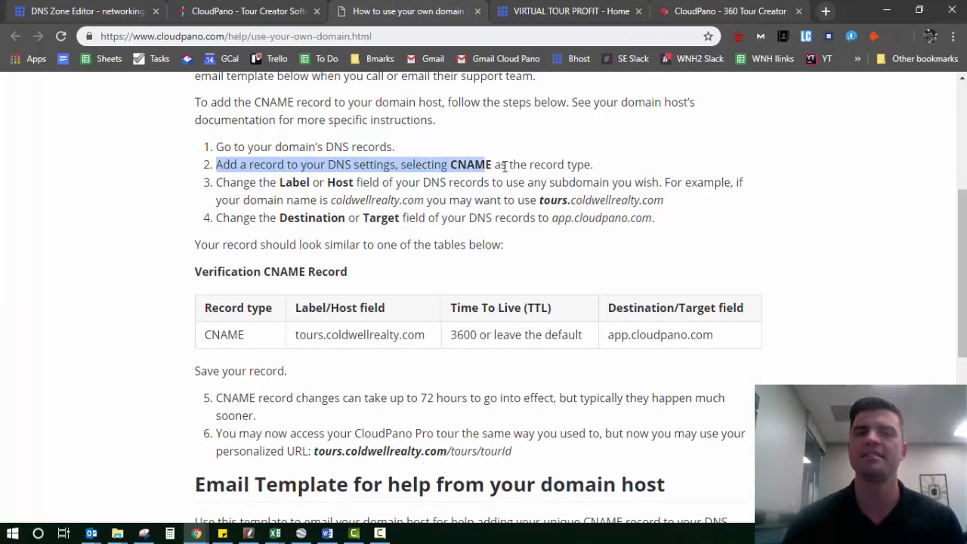
{"action": "left_click", "coordinate": [76, 10]}
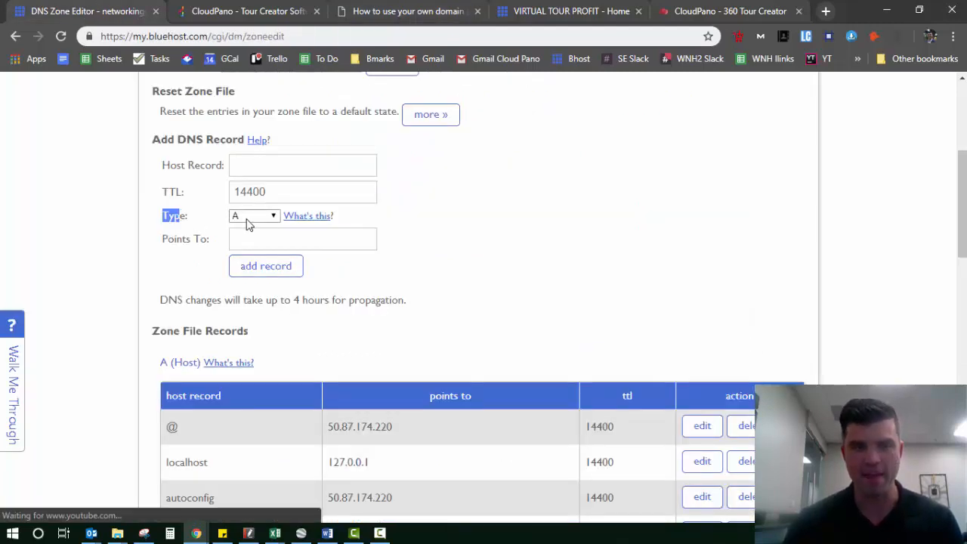
Choose CNAME as the new record's type from the Type list
{"action": "left_click", "coordinate": [254, 214]}
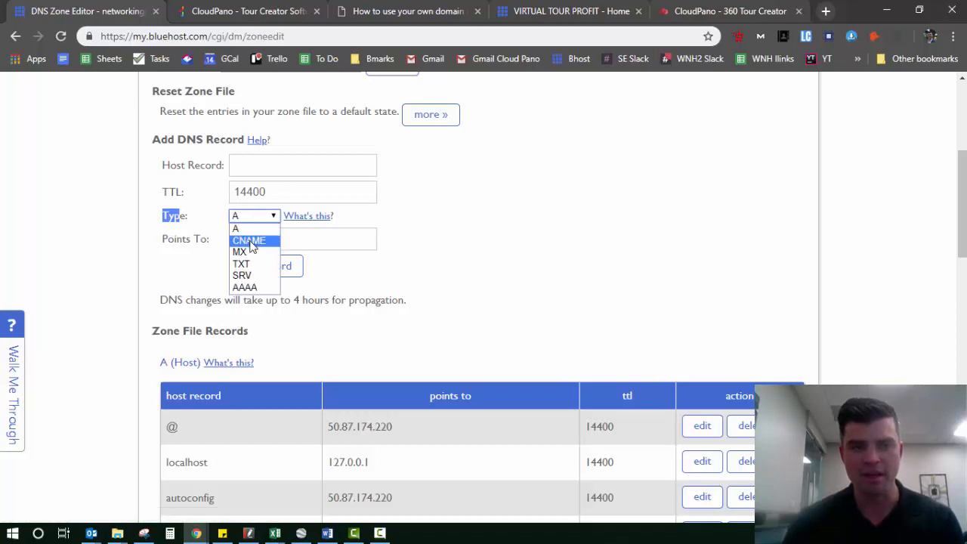
{"action": "left_click", "coordinate": [248, 240]}
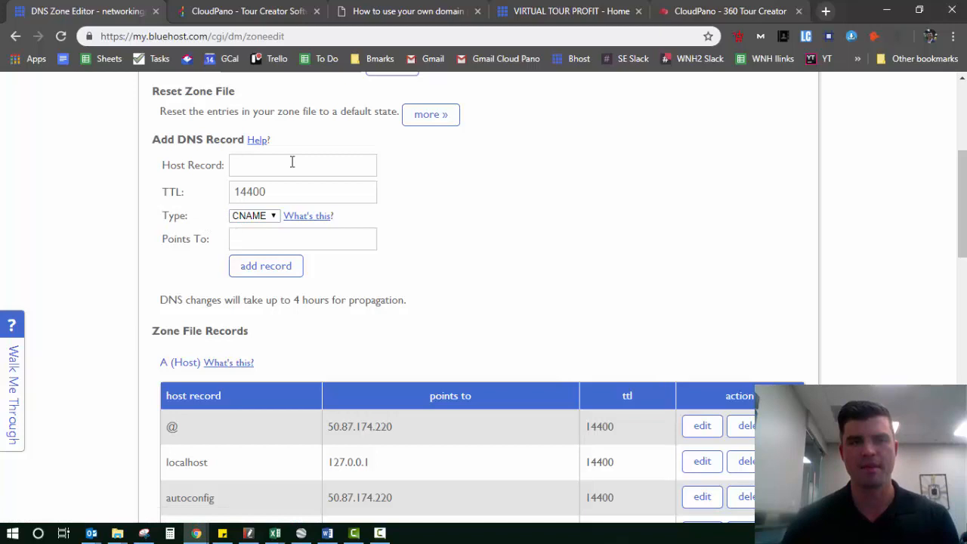
{"action": "left_click", "coordinate": [407, 11]}
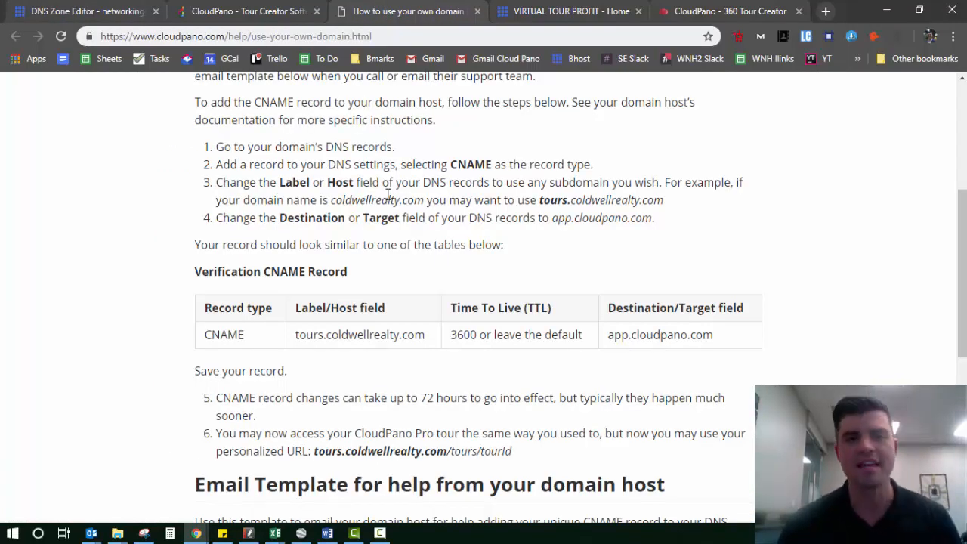
{"action": "mouse_move", "coordinate": [399, 275]}
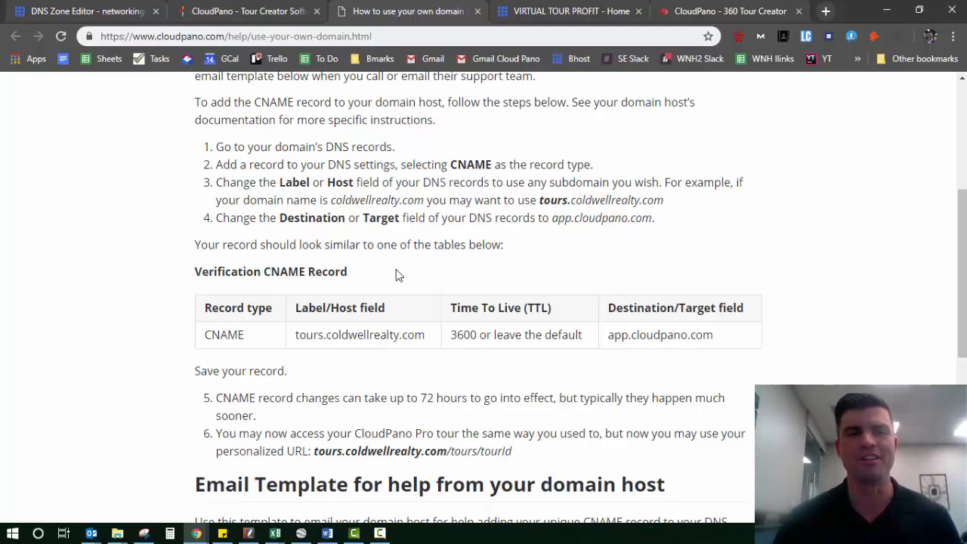
{"action": "mouse_move", "coordinate": [402, 285]}
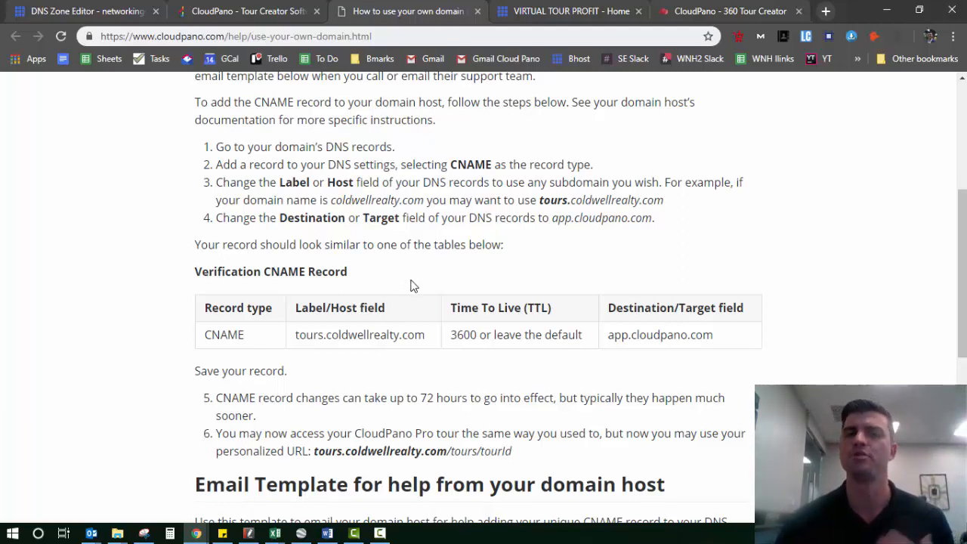
{"action": "mouse_move", "coordinate": [406, 288]}
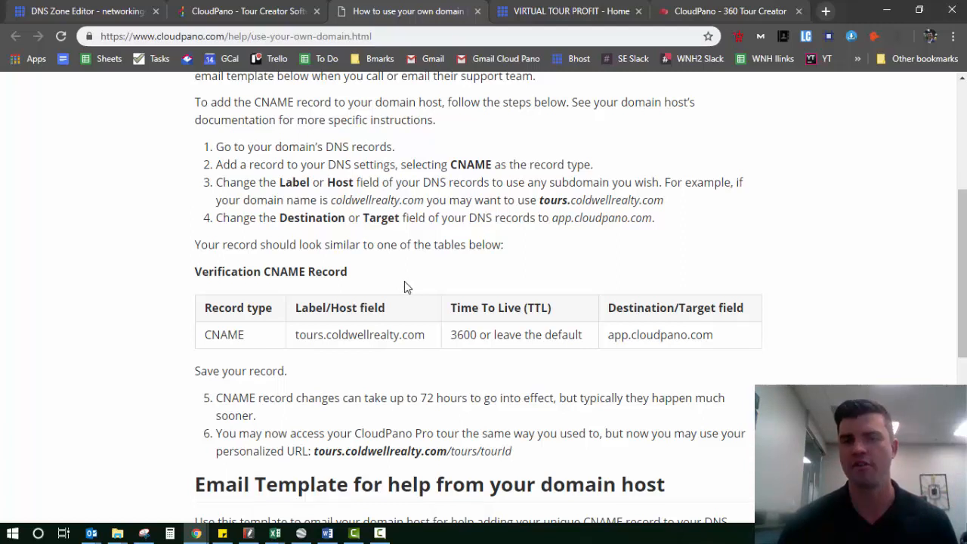
{"action": "mouse_move", "coordinate": [414, 284]}
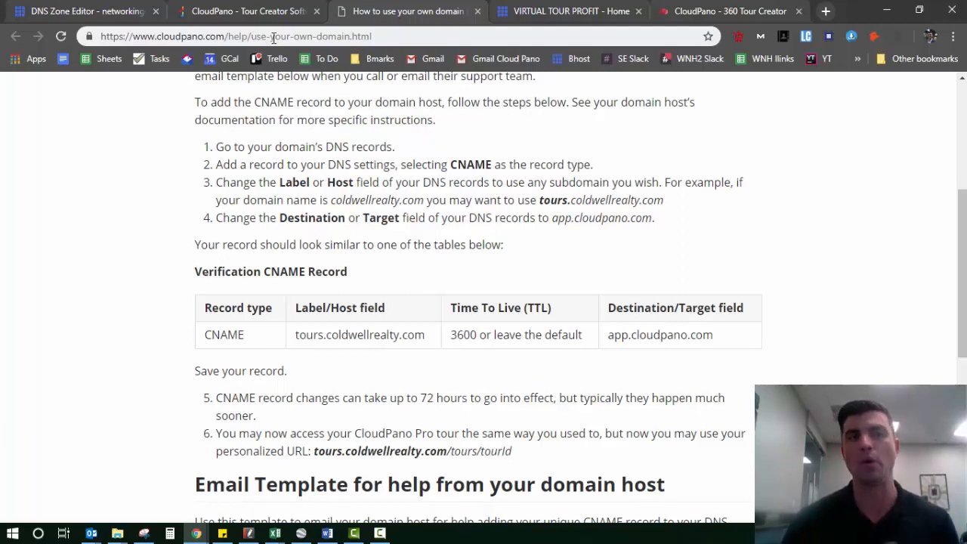
Return to the Bluehost zone editor after reading the verification CNAME example
{"action": "left_click", "coordinate": [83, 11]}
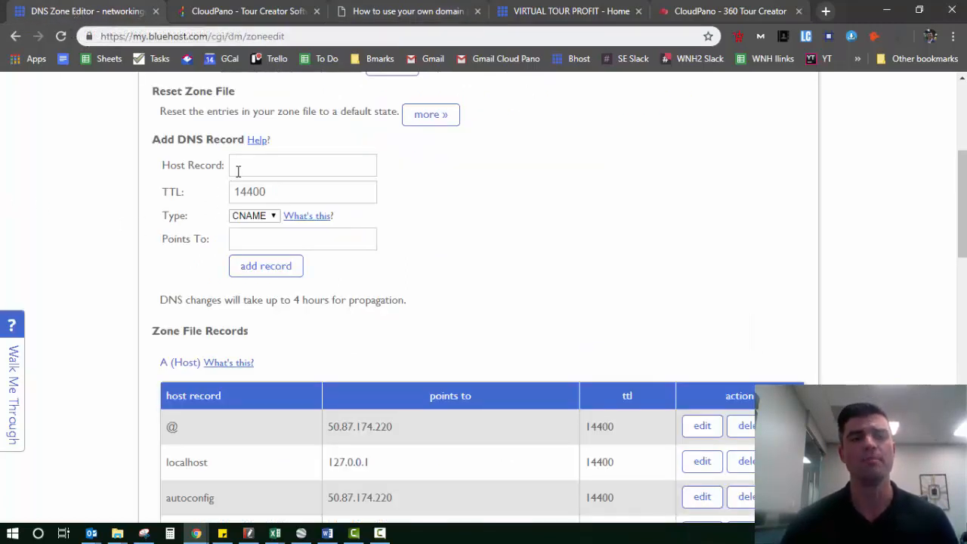
Enter host 'view' with TTL 14400 pointing to app.cloudpano.com
{"action": "type", "text": "view"}
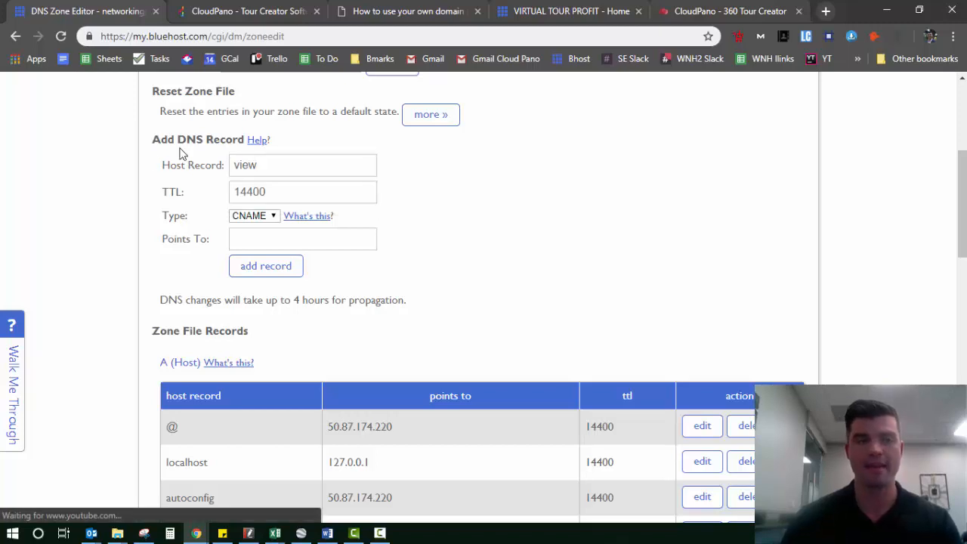
{"action": "double_click", "coordinate": [183, 164]}
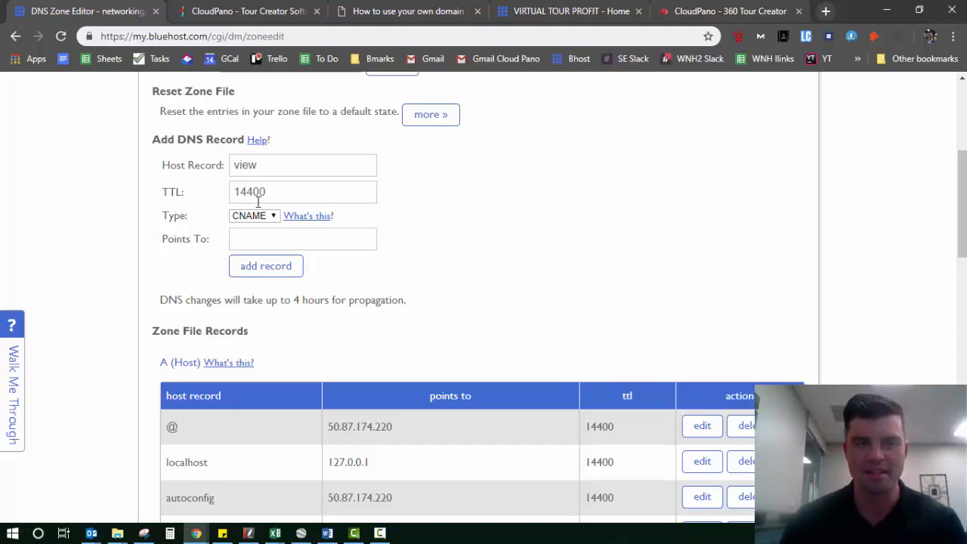
{"action": "mouse_move", "coordinate": [158, 195]}
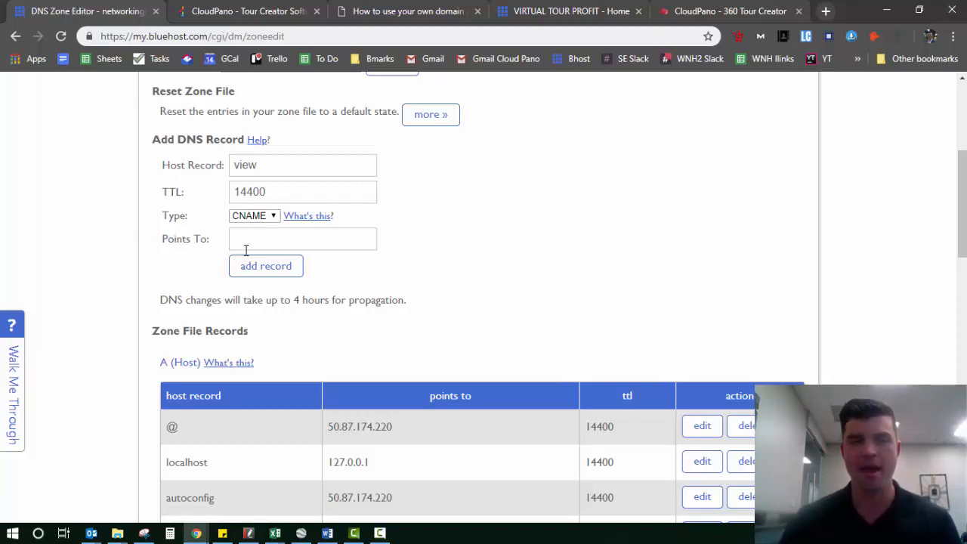
{"action": "type", "text": "app.cloudpano.com"}
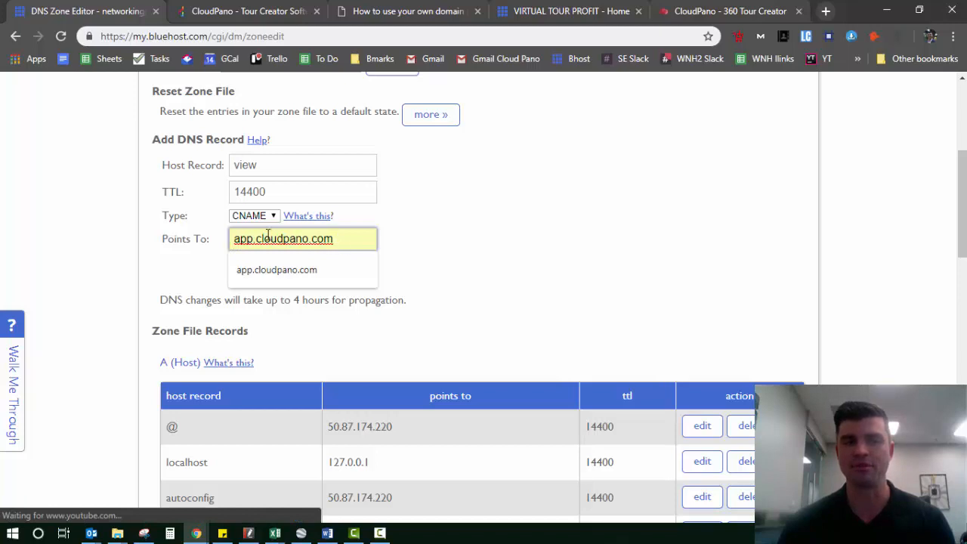
{"action": "mouse_move", "coordinate": [211, 260]}
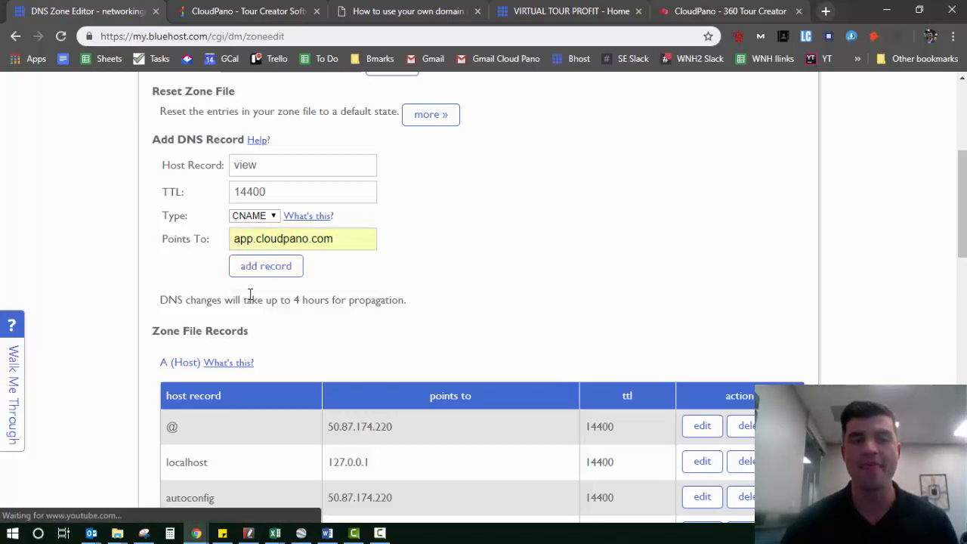
Add the record and confirm 'view' → app.cloudpano.com in the CNAME (Alias) table
{"action": "left_click", "coordinate": [275, 266]}
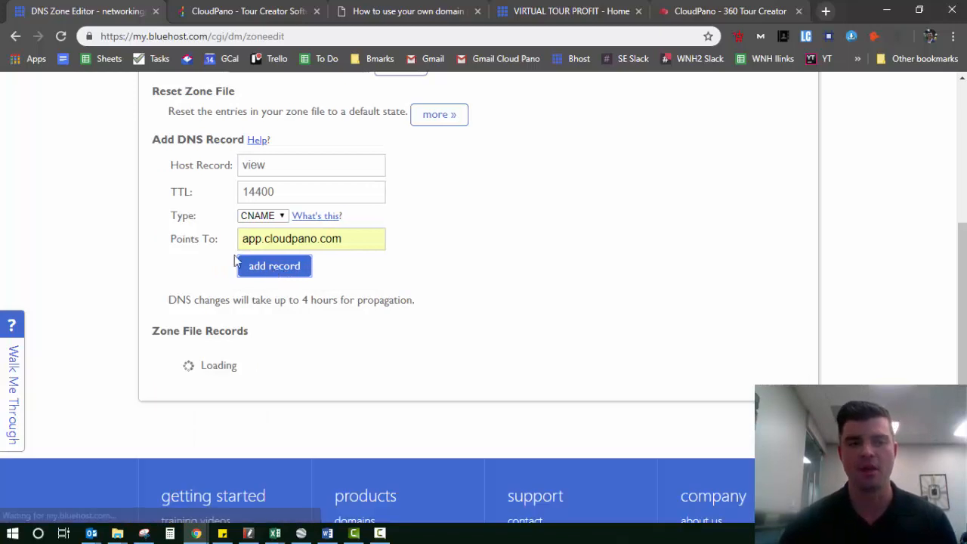
{"action": "left_click", "coordinate": [275, 266]}
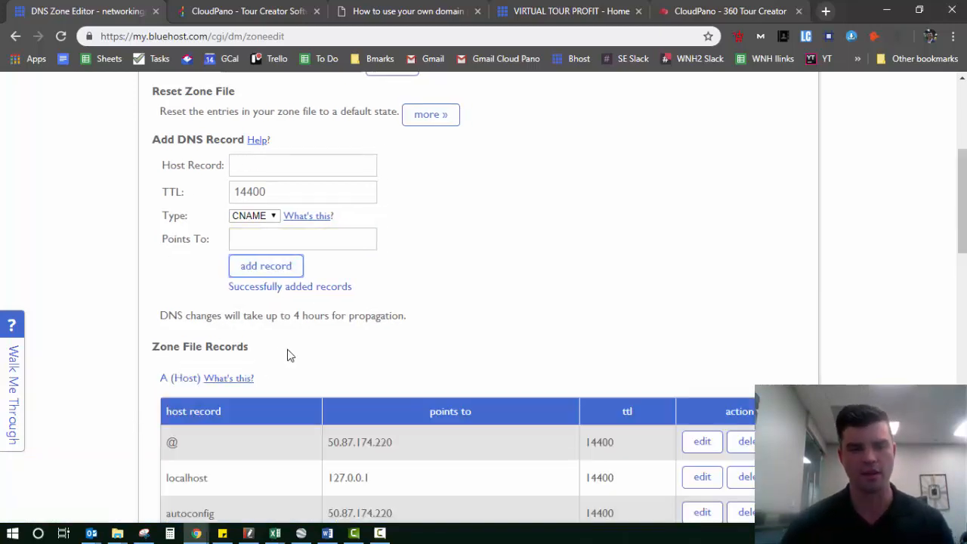
{"action": "scroll", "scroll_direction": "down", "scroll_amount": 3}
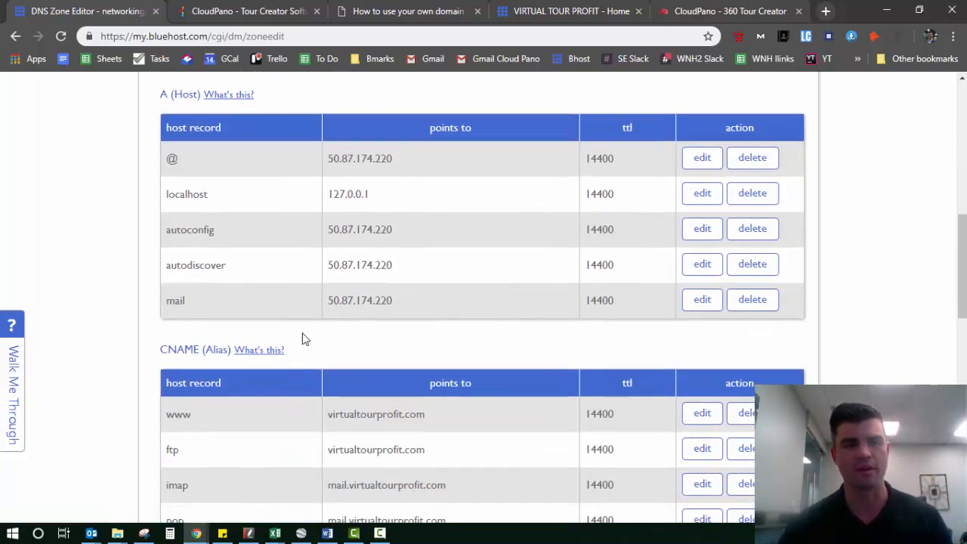
{"action": "scroll", "scroll_direction": "down", "scroll_amount": 3}
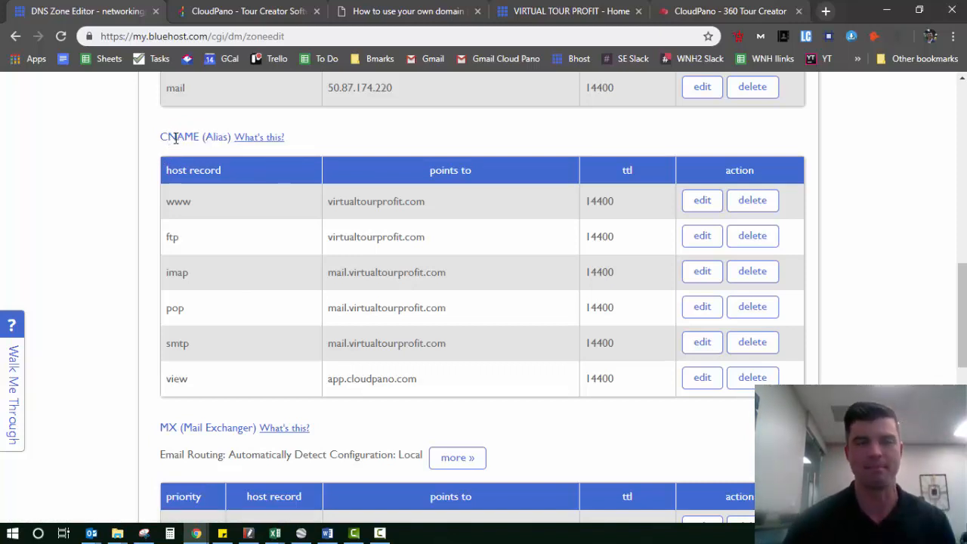
{"action": "mouse_move", "coordinate": [189, 210]}
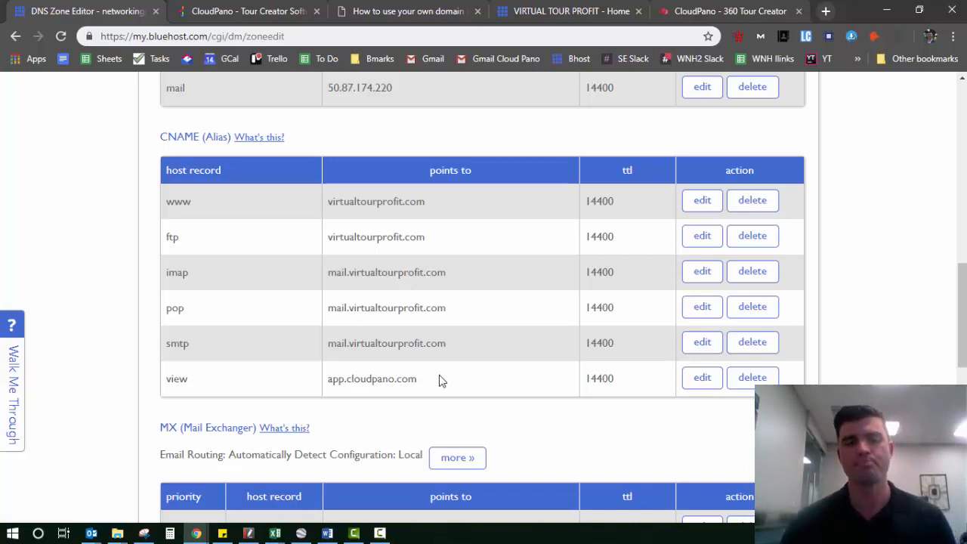
{"action": "scroll", "scroll_direction": "down", "scroll_amount": 3}
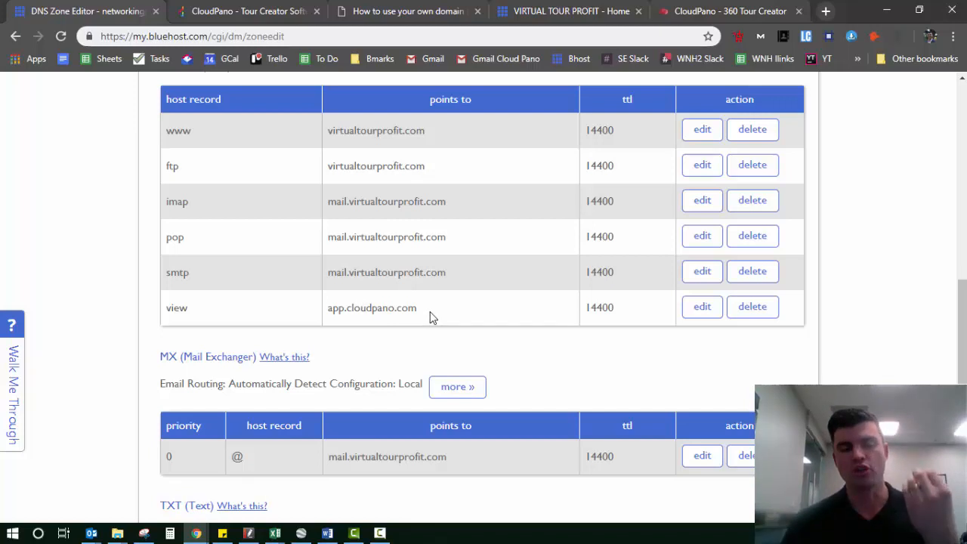
{"action": "mouse_move", "coordinate": [417, 320]}
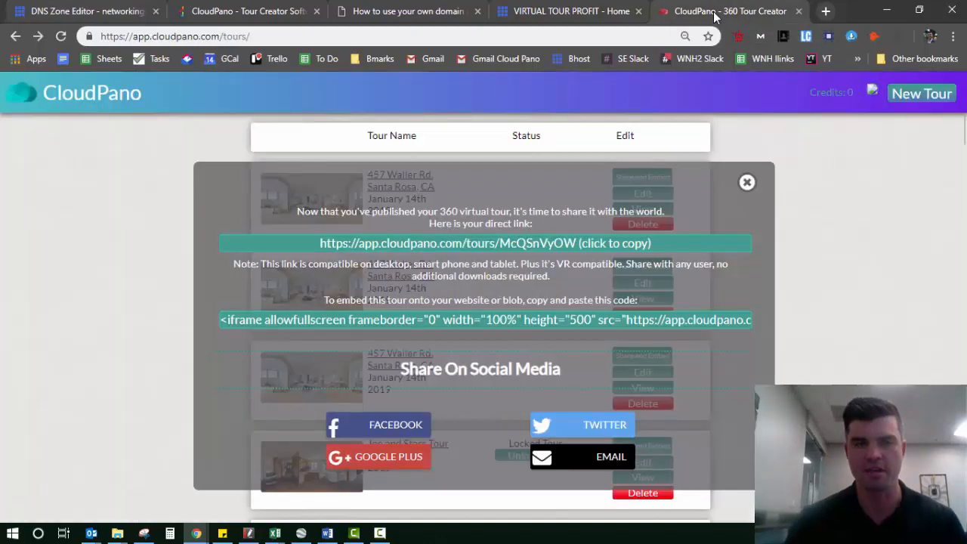
Close the tour's Share and Embed panel on the CloudPano tours page
{"action": "left_click", "coordinate": [746, 181]}
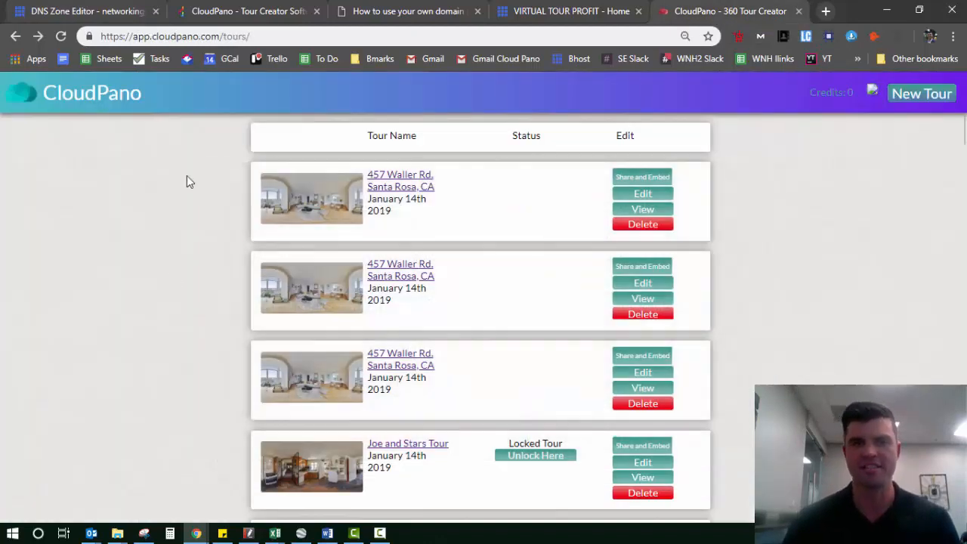
{"action": "mouse_move", "coordinate": [482, 194]}
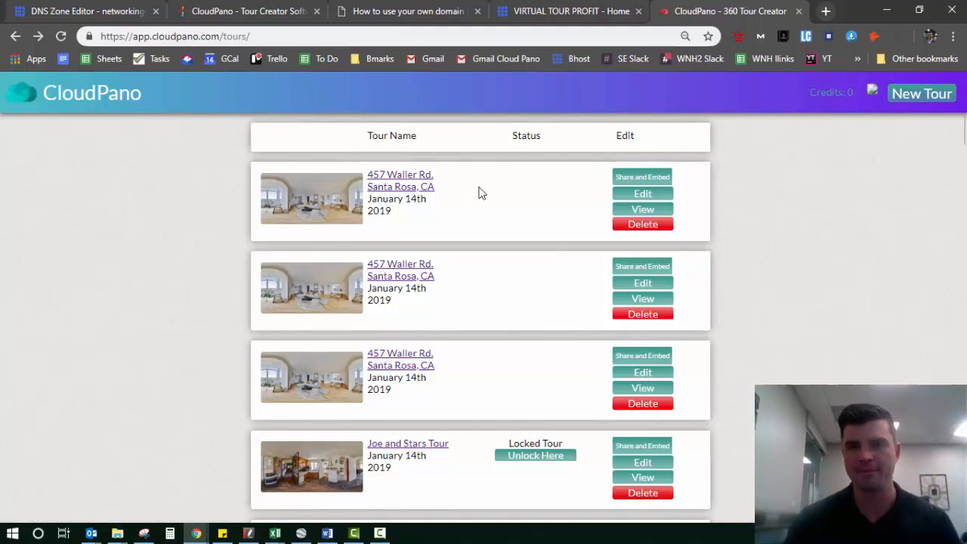
{"action": "mouse_move", "coordinate": [529, 124]}
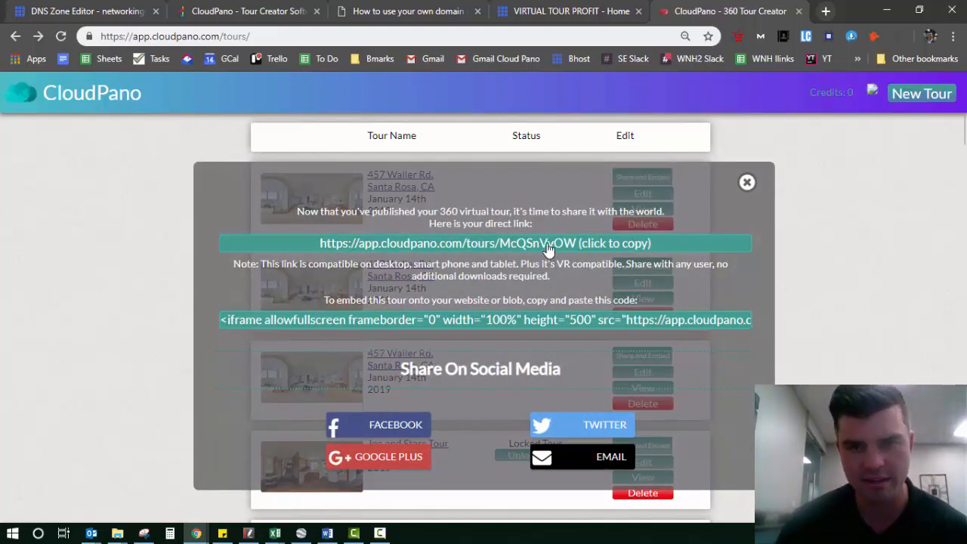
{"action": "mouse_move", "coordinate": [227, 435]}
{"action": "type", "text": "note"}
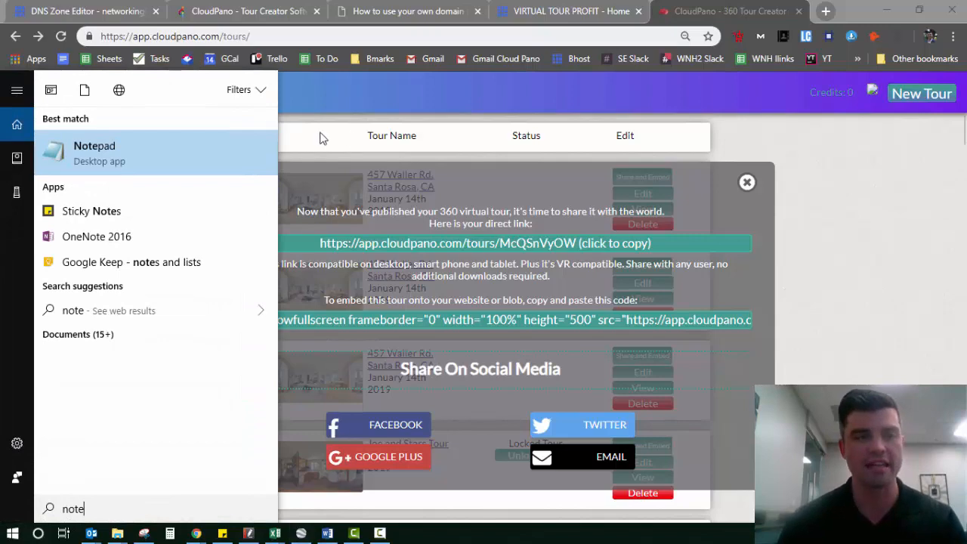
{"action": "left_click", "coordinate": [93, 152]}
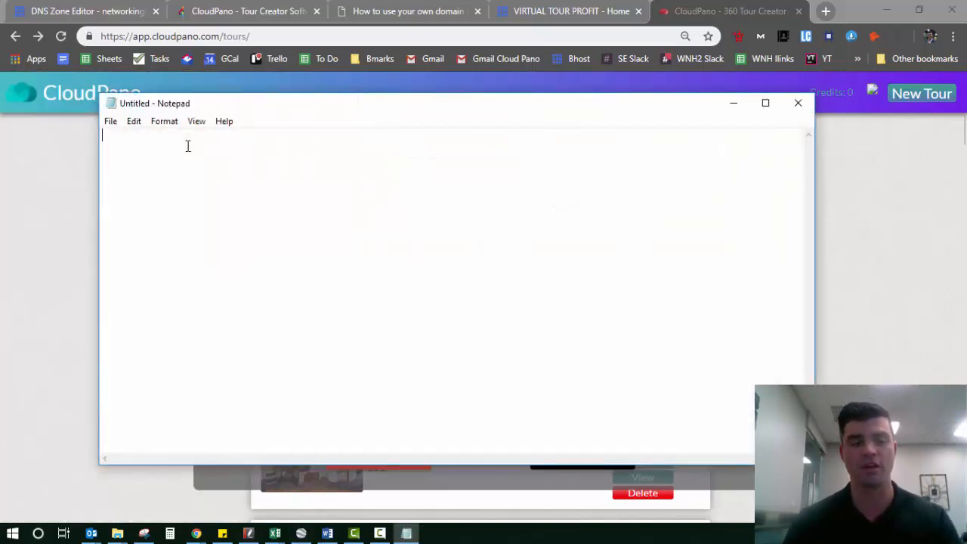
{"action": "type", "text": "https://app.cloudpano.com/tours/McQSnVyOW"}
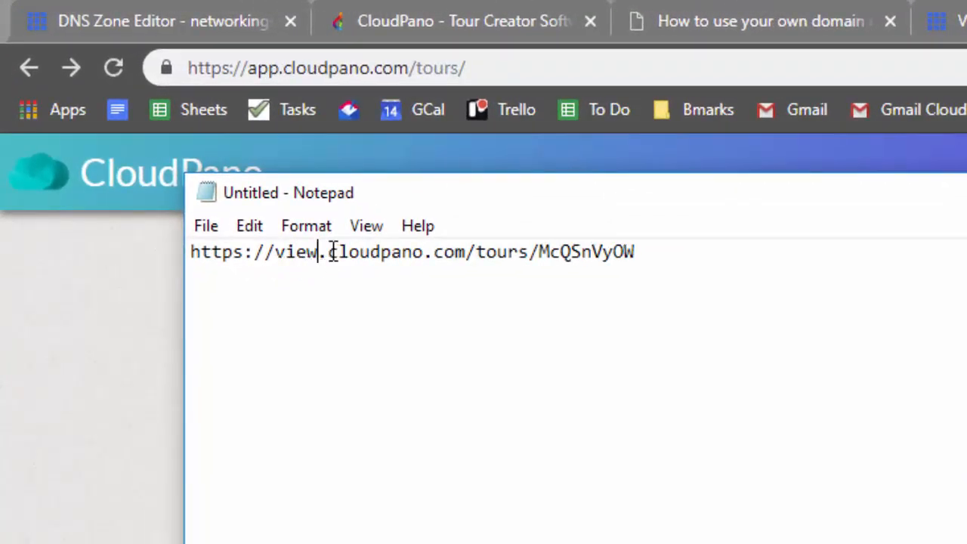
{"action": "double_click", "coordinate": [375, 250]}
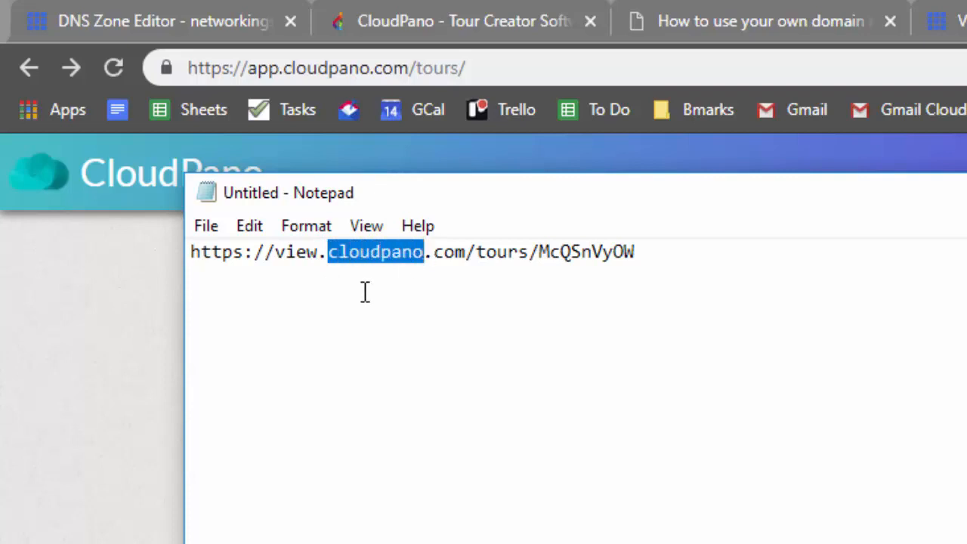
{"action": "type", "text": "virtual"}
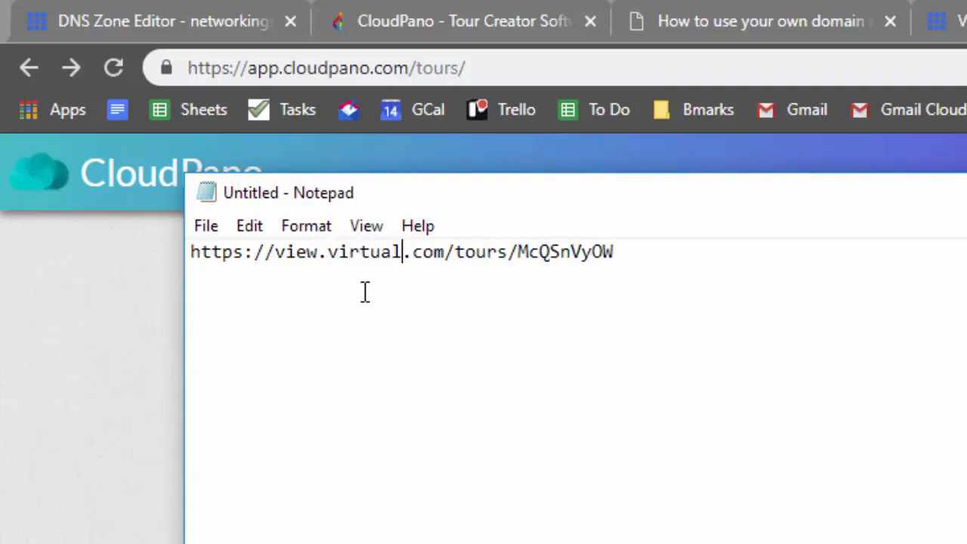
{"action": "type", "text": "tourpro"}
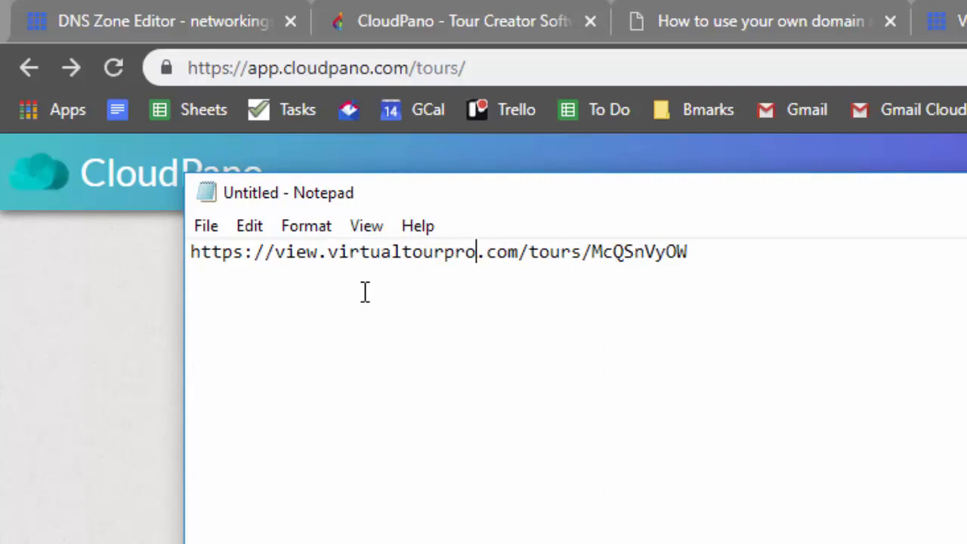
{"action": "type", "text": "fit"}
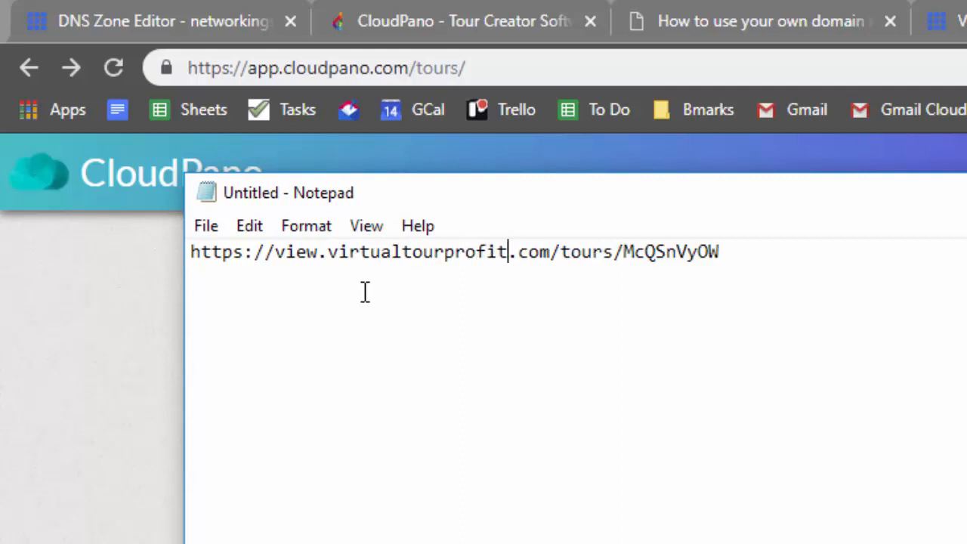
{"action": "mouse_move", "coordinate": [517, 272]}
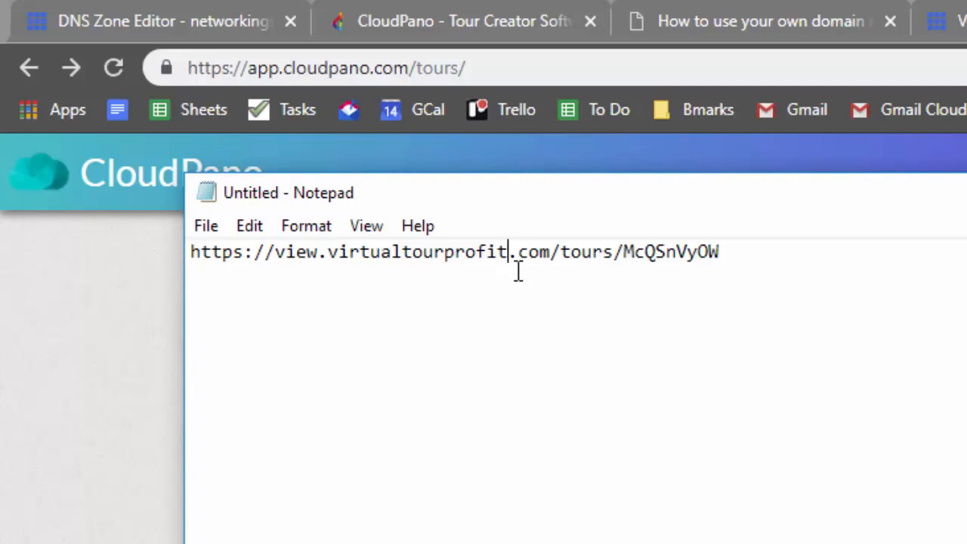
{"action": "double_click", "coordinate": [587, 251]}
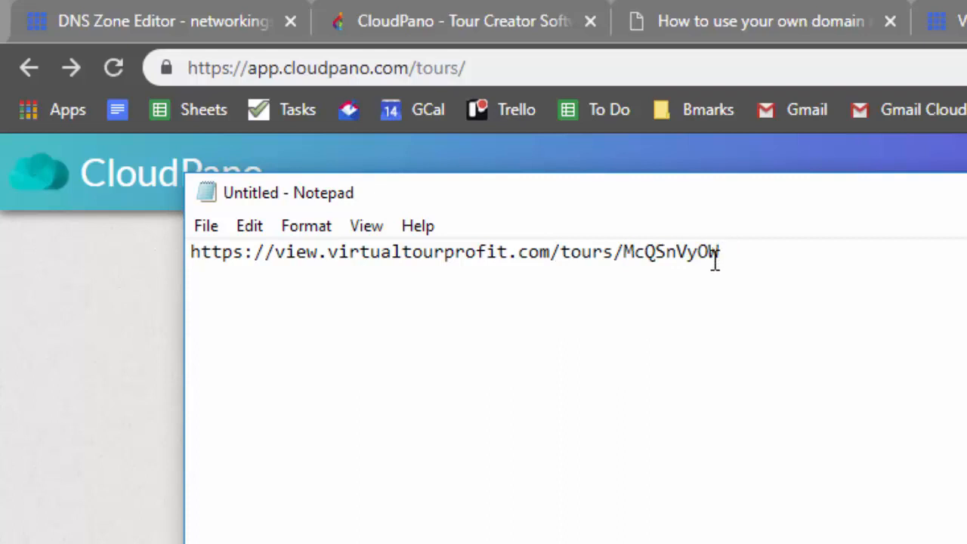
{"action": "double_click", "coordinate": [260, 251]}
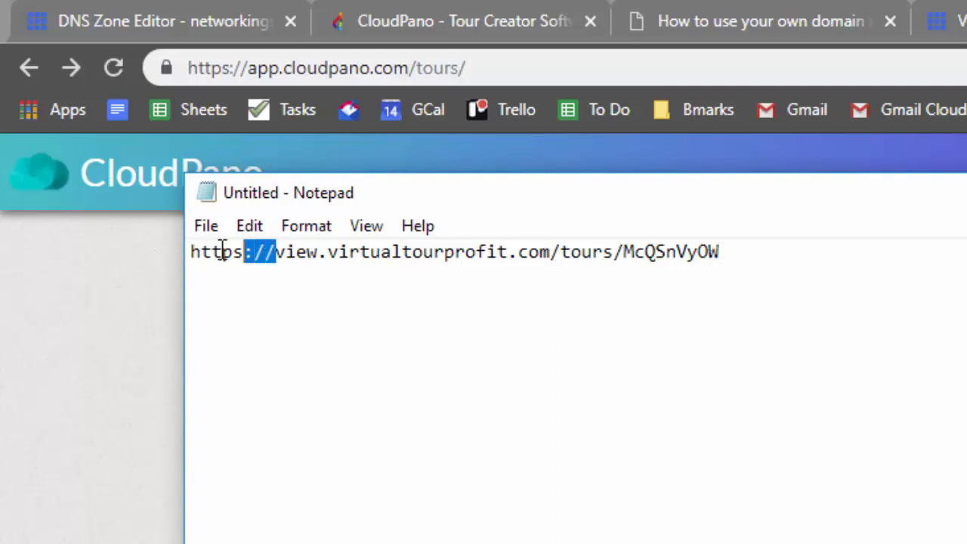
{"action": "left_click", "coordinate": [208, 251]}
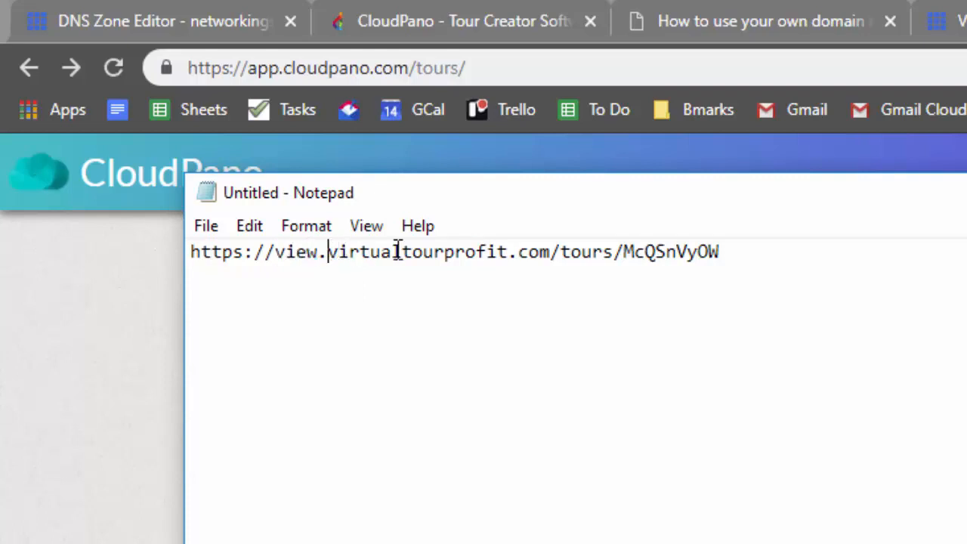
{"action": "key", "text": "ctrl+a"}
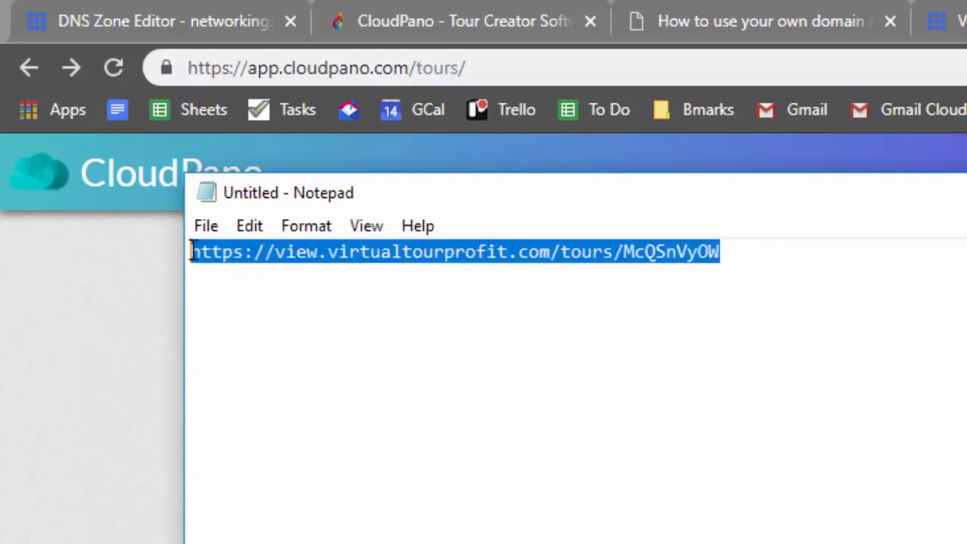